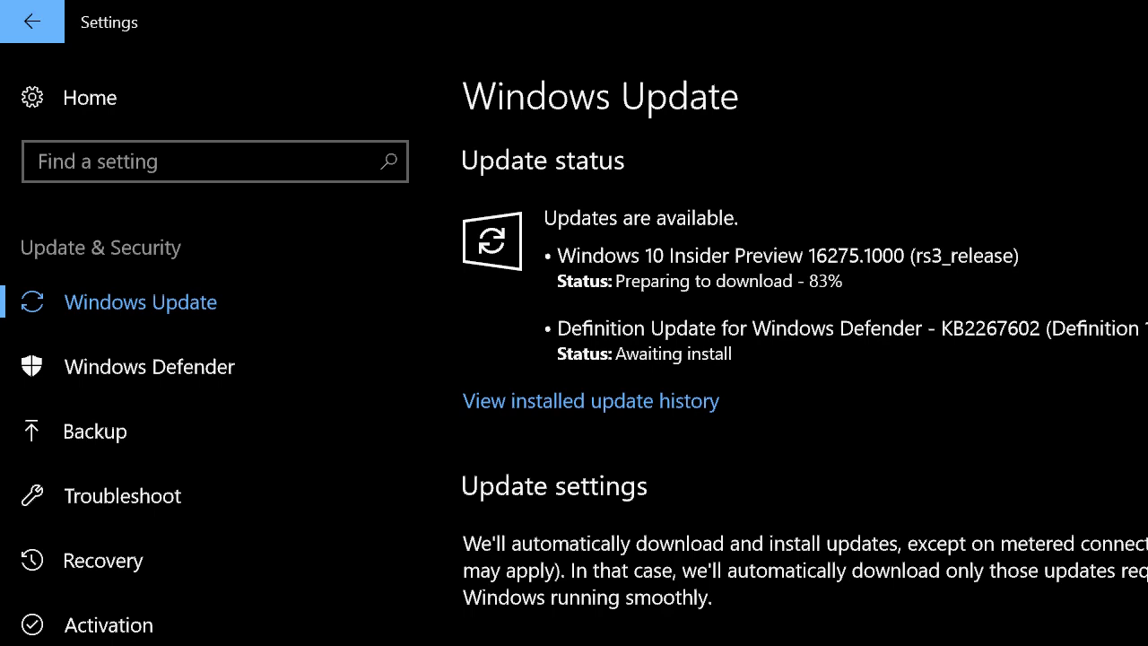
{"action": "mouse_move", "coordinate": [524, 592]}
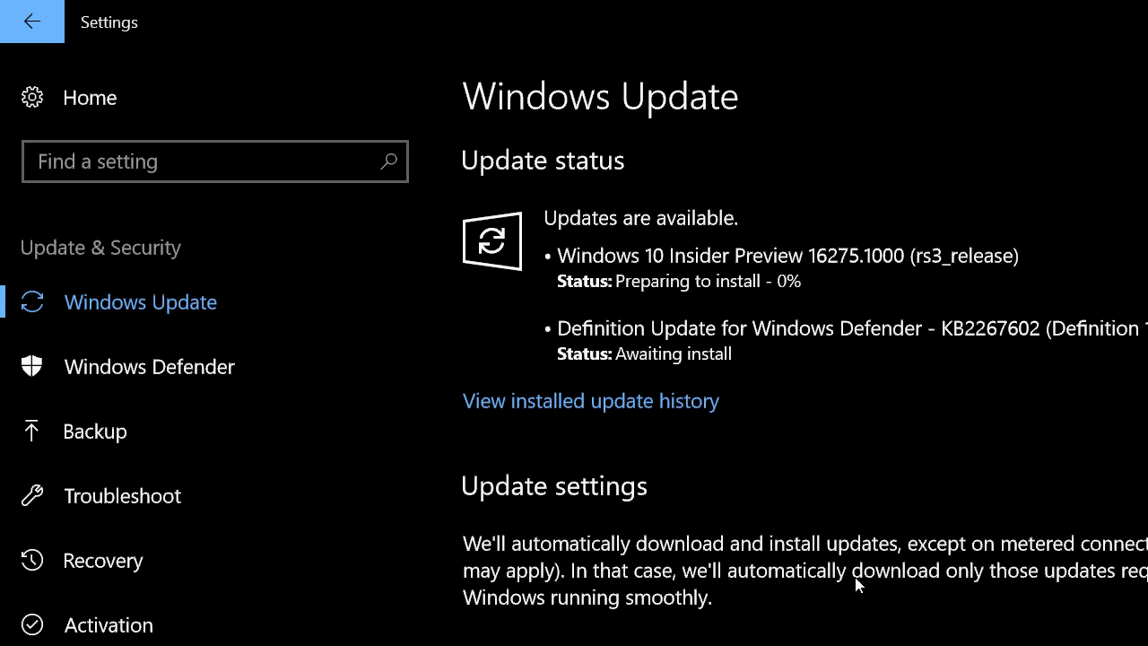
{"action": "mouse_move", "coordinate": [836, 629]}
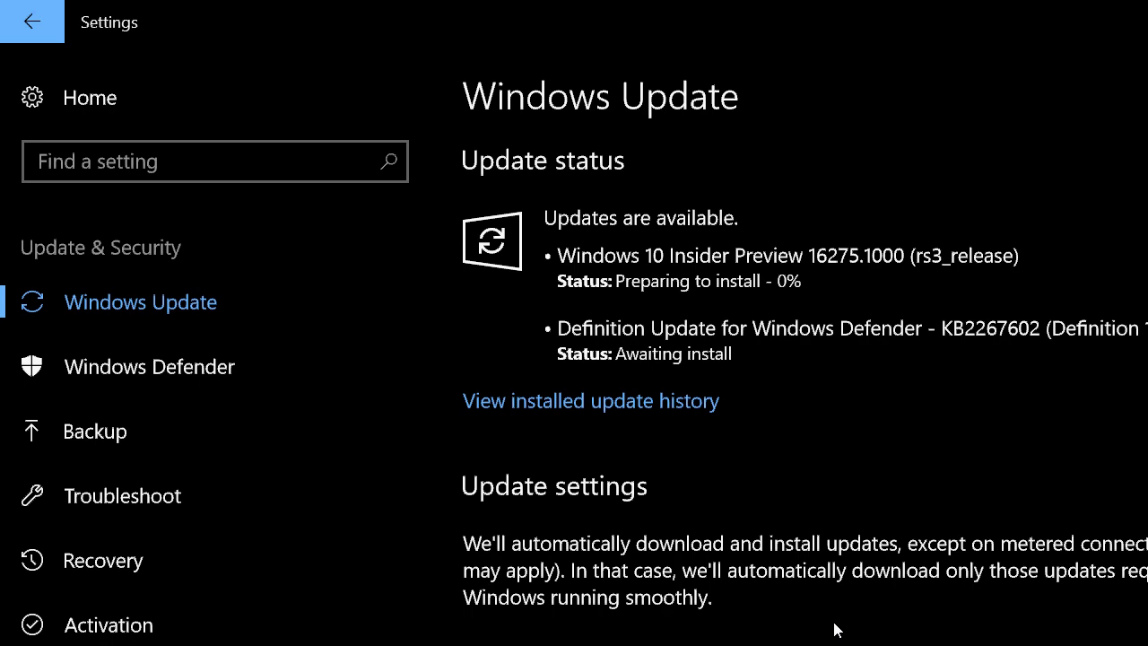
{"action": "mouse_move", "coordinate": [759, 517]}
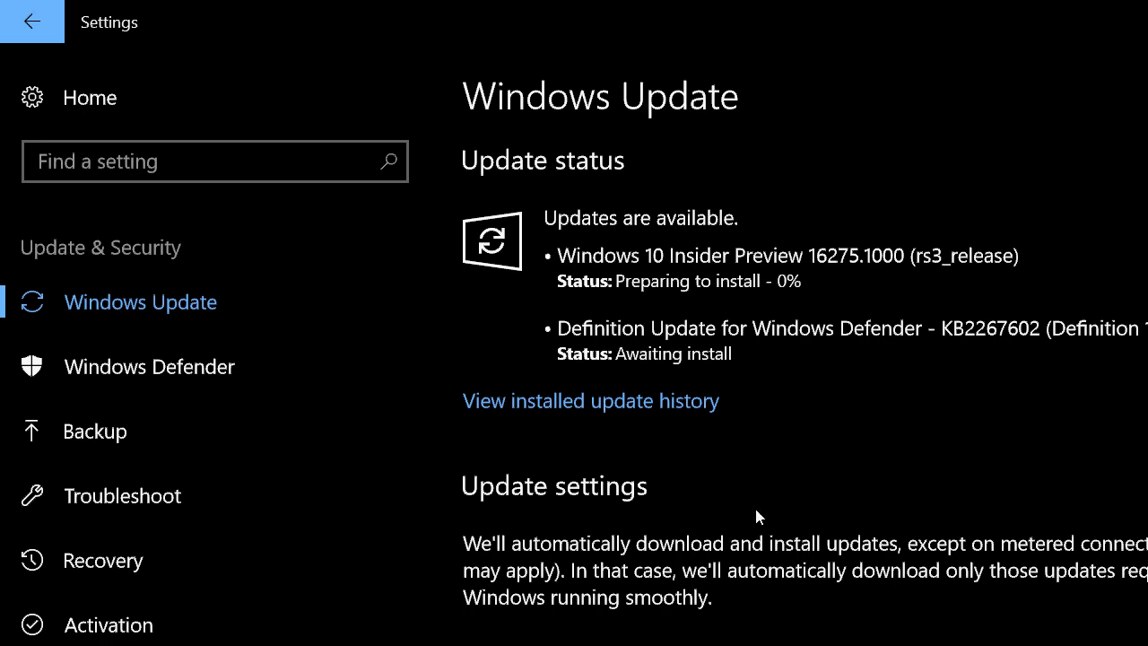
{"action": "mouse_move", "coordinate": [834, 560]}
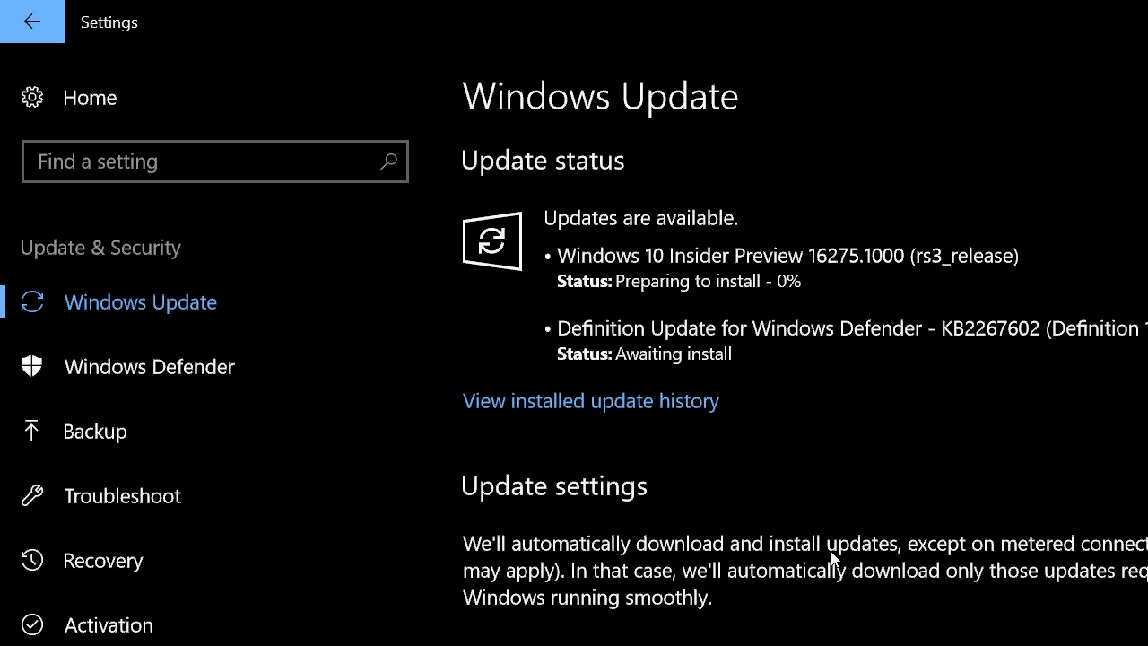
{"action": "mouse_move", "coordinate": [836, 581]}
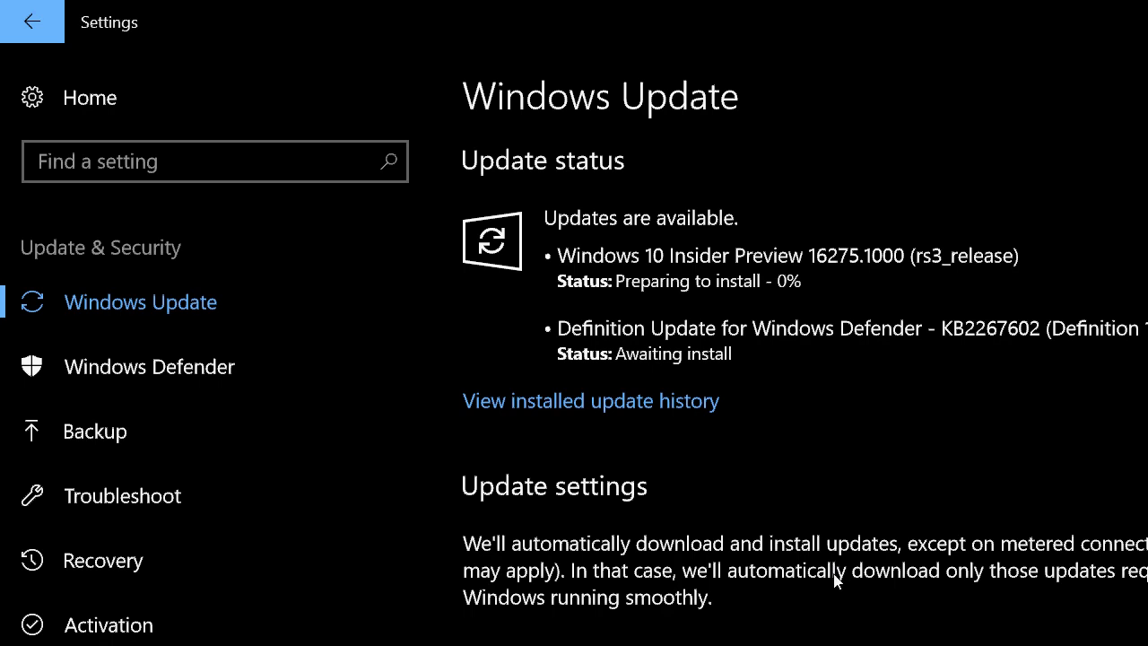
{"action": "mouse_move", "coordinate": [840, 614]}
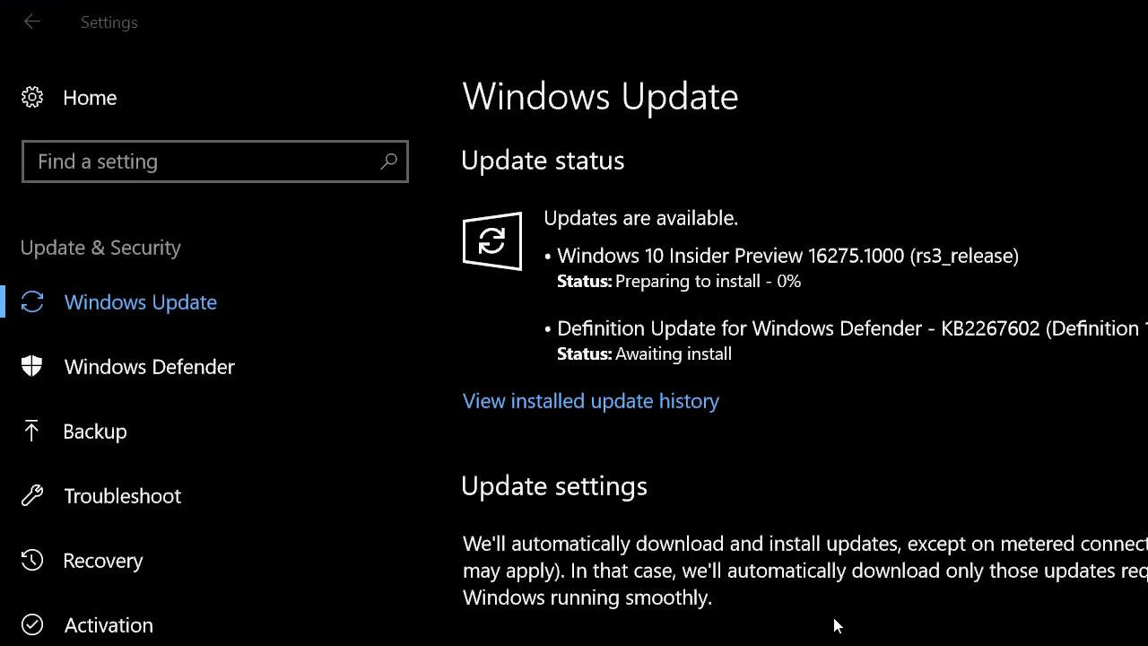
{"action": "mouse_move", "coordinate": [631, 590]}
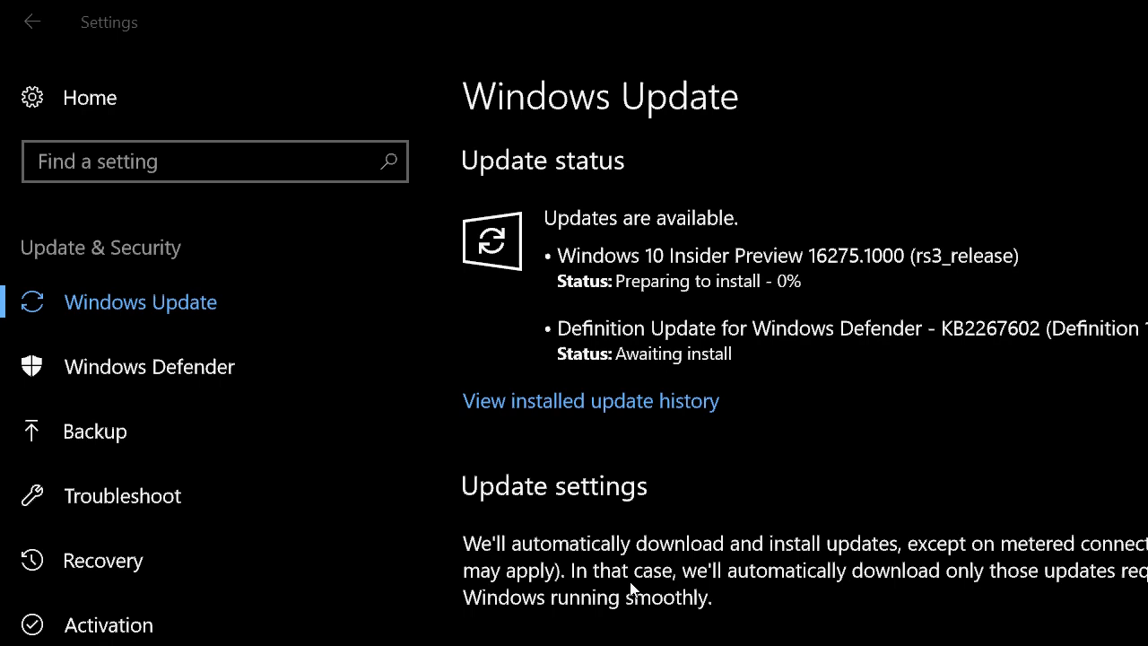